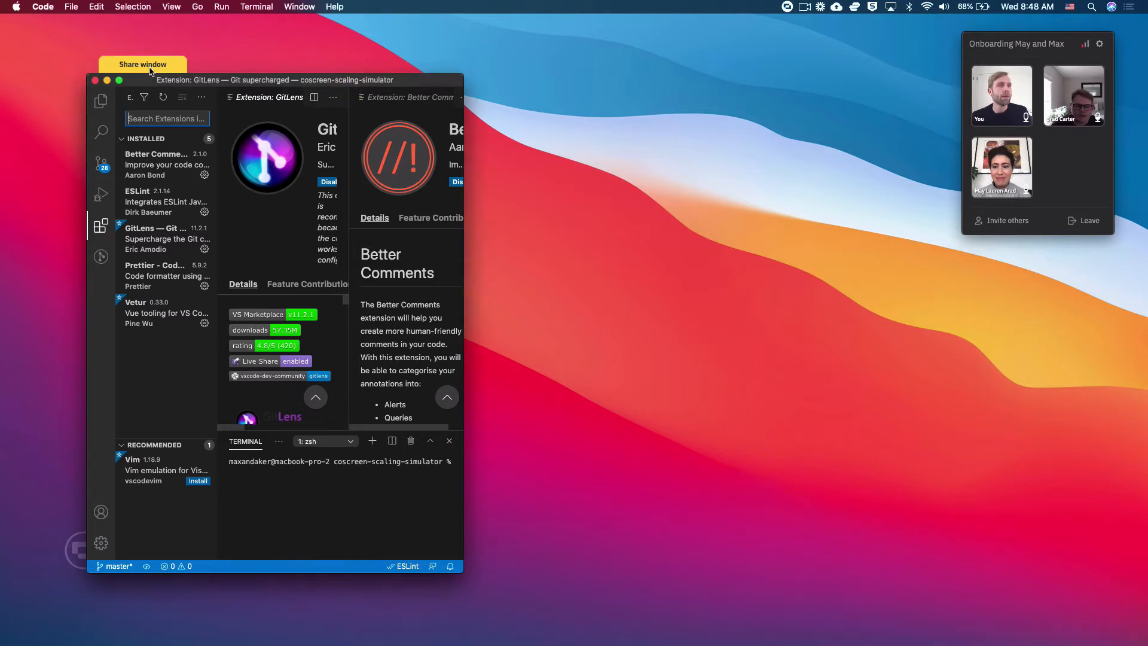
Step: Share the VS Code editor window with the CoScreen session
{"action": "left_click", "coordinate": [143, 64]}
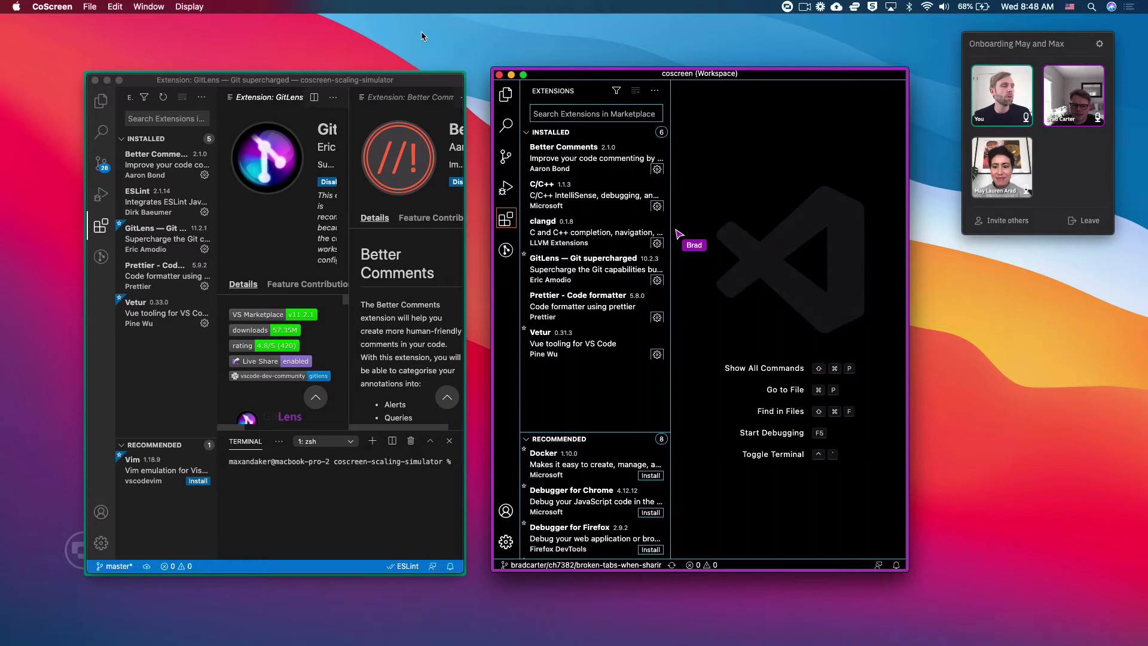
{"action": "mouse_move", "coordinate": [476, 121]}
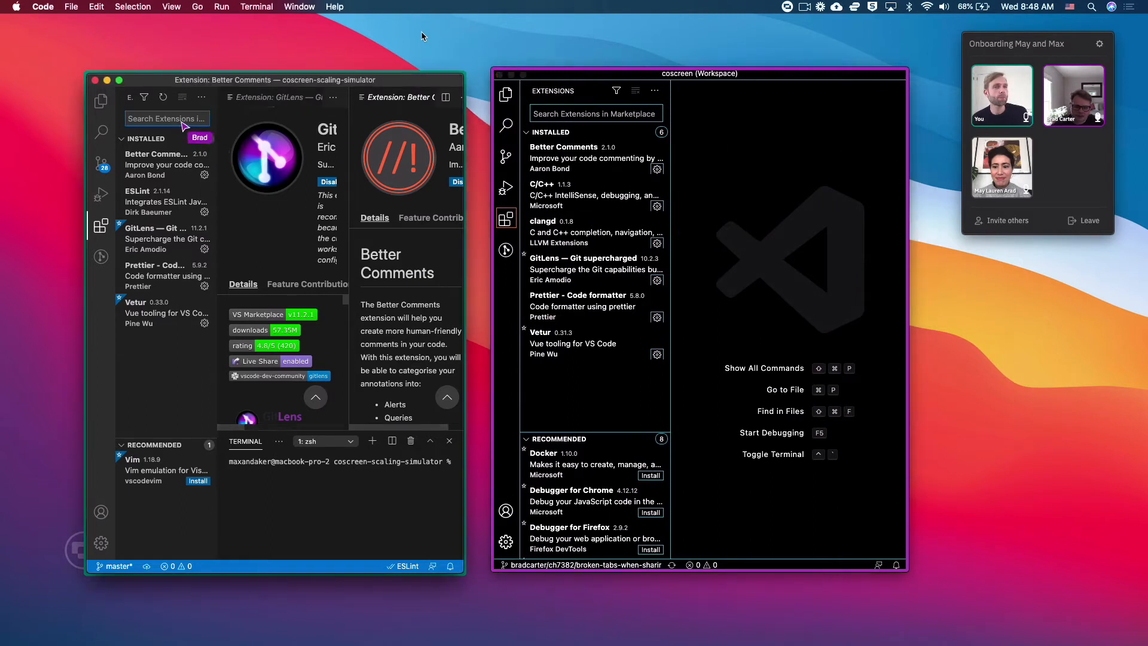
Step: Search the shared editor's Extensions marketplace for 'C++' to install the C/C++ extension
{"action": "type", "text": "C++"}
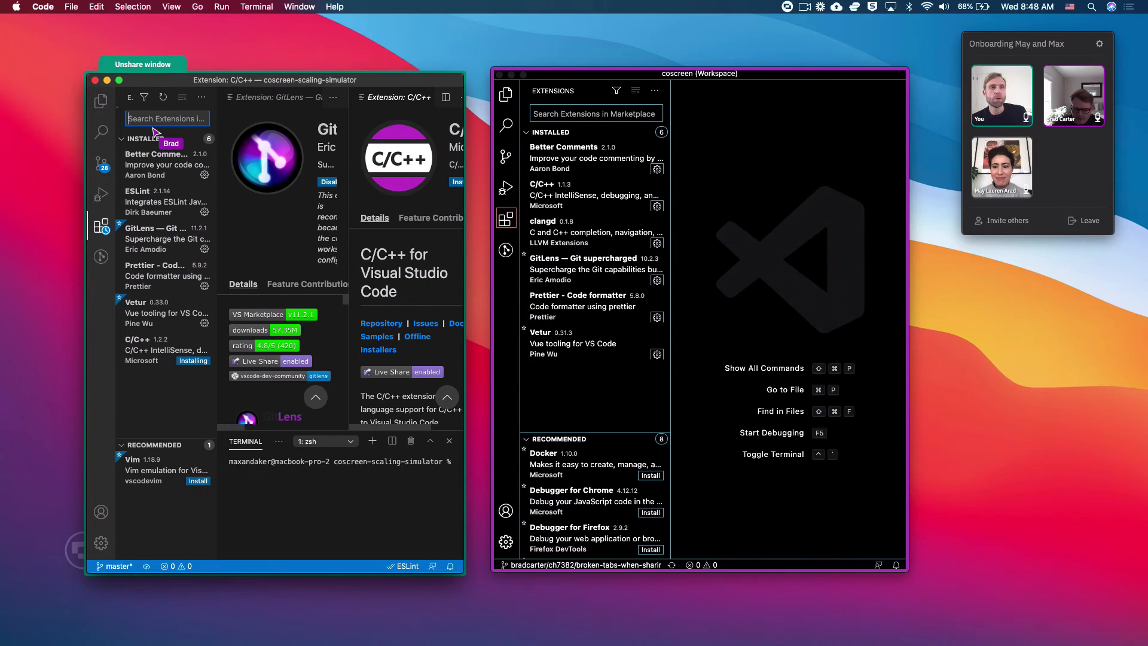
Step: Search Extensions for 'clangd' and install the LLVM clangd extension
{"action": "type", "text": "clangd"}
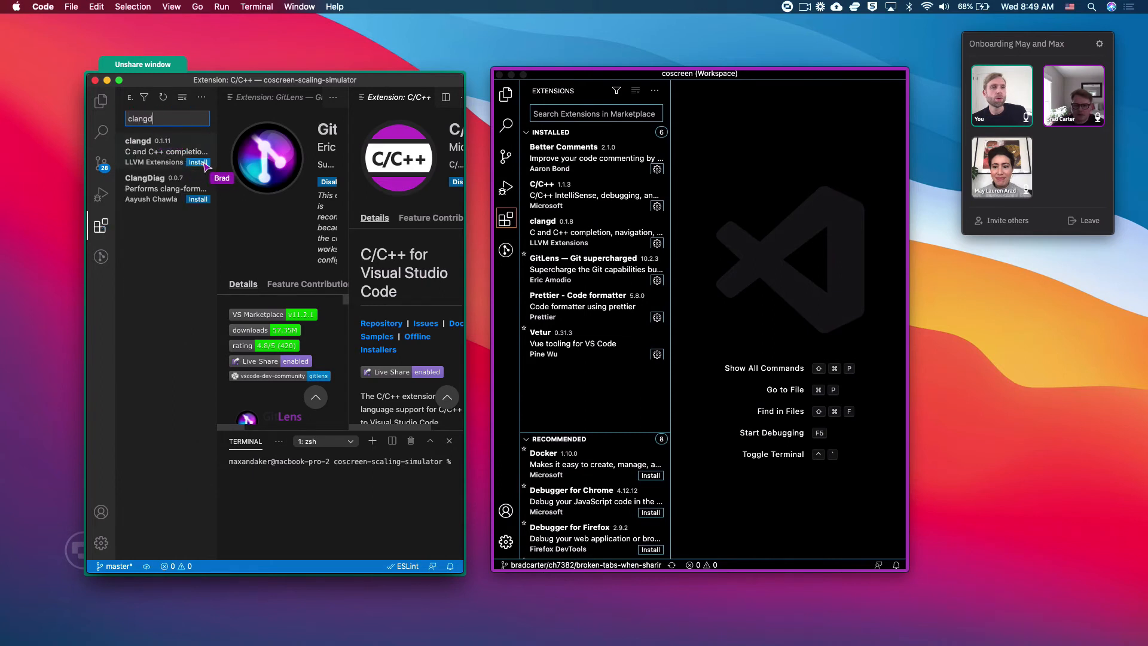
{"action": "left_click", "coordinate": [198, 162]}
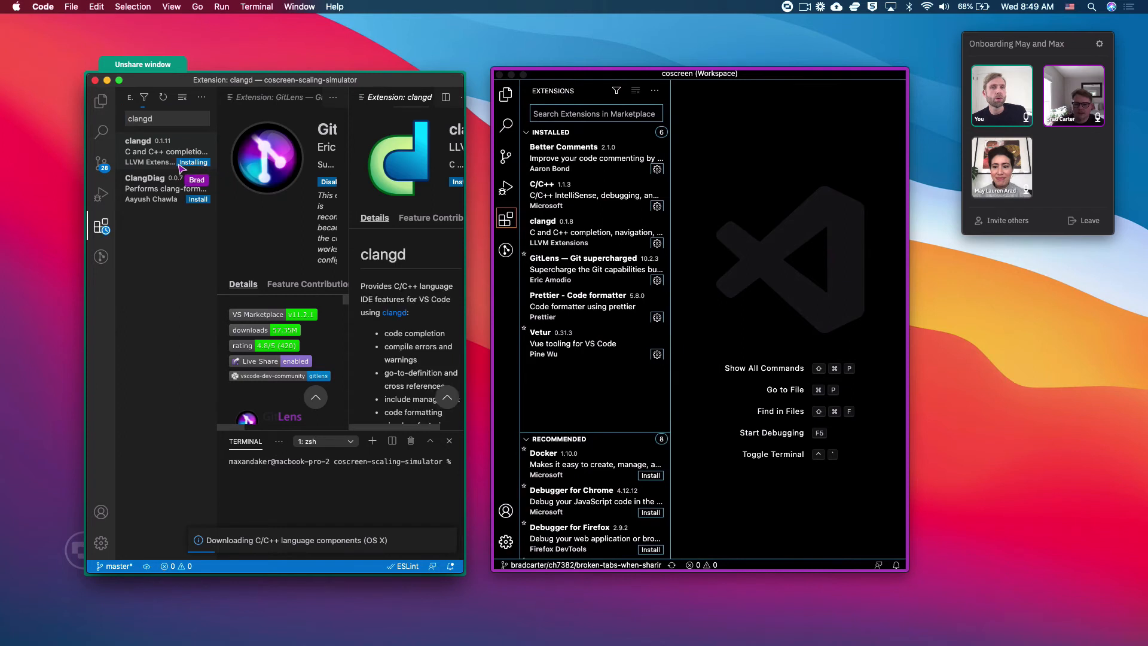